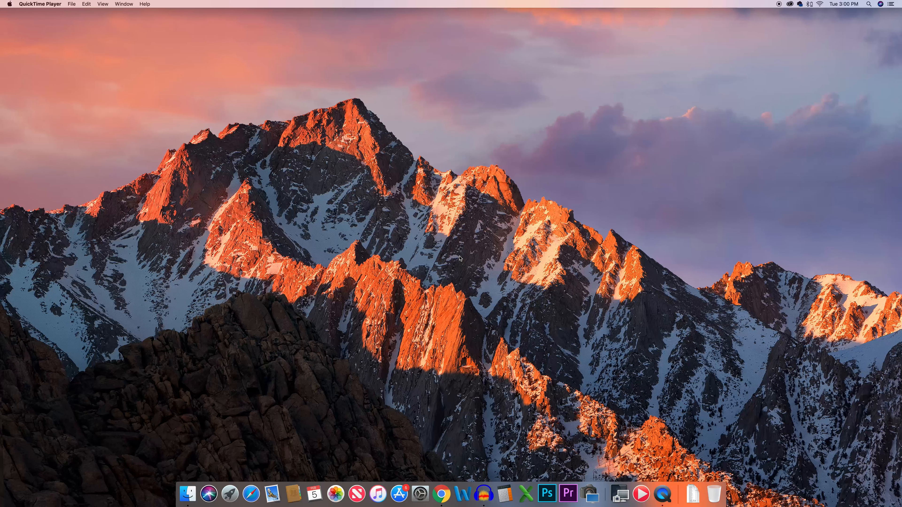
Bring the iTunes music library window to the front from Mission Control
{"action": "left_click", "coordinate": [377, 493]}
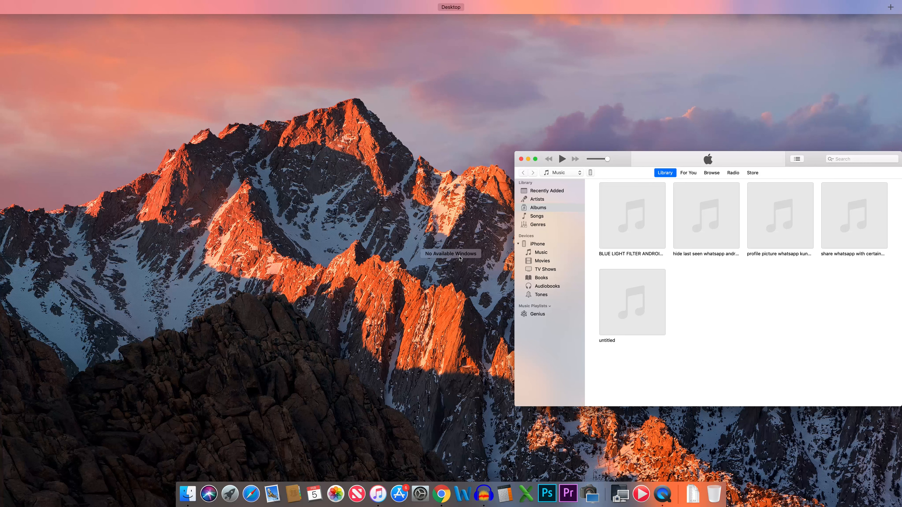
{"action": "mouse_move", "coordinate": [485, 257]}
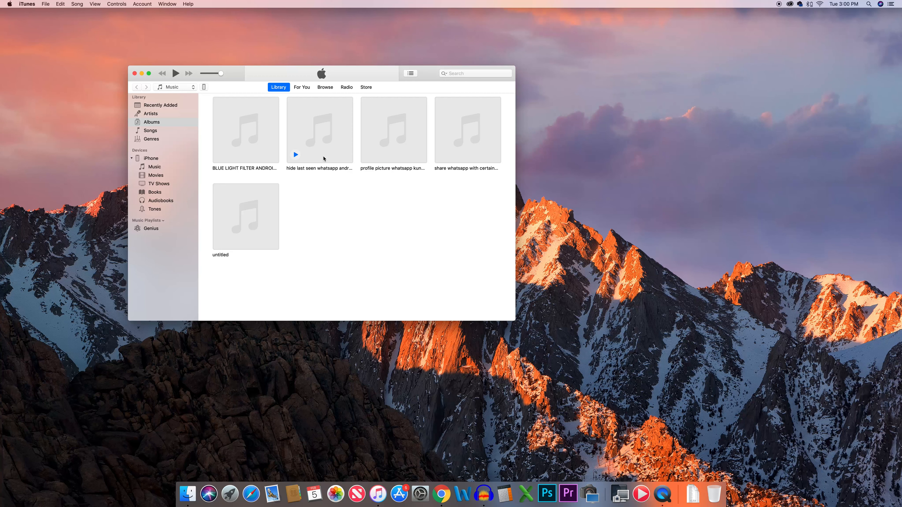
{"action": "mouse_move", "coordinate": [205, 89]}
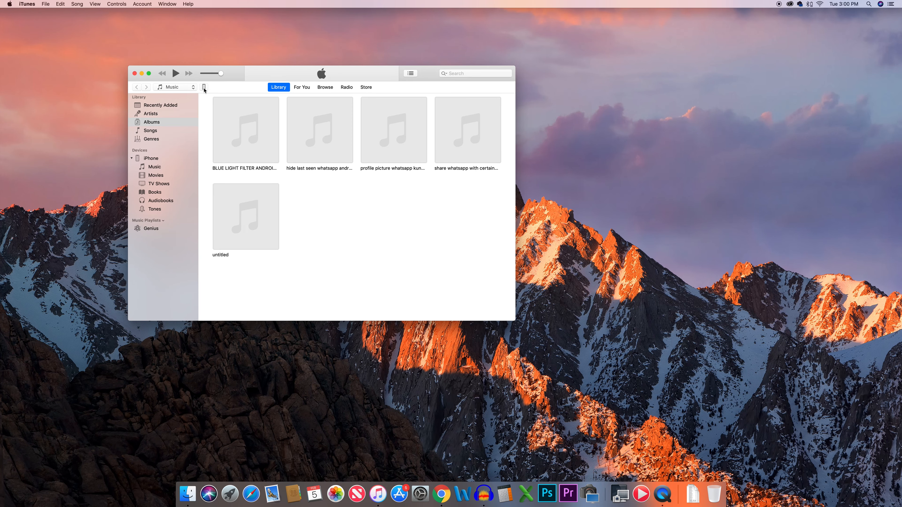
Switch from the Music library to the connected iPhone's Summary page
{"action": "left_click", "coordinate": [204, 87]}
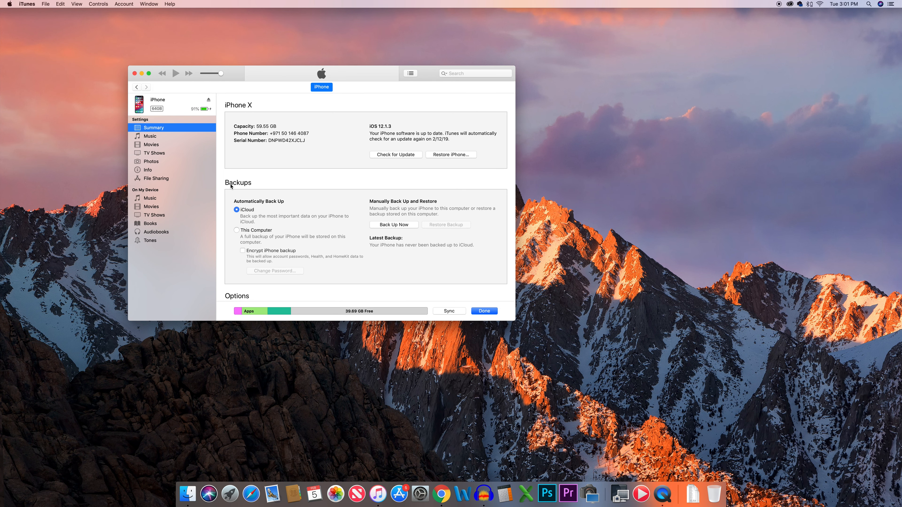
{"action": "mouse_move", "coordinate": [259, 192]}
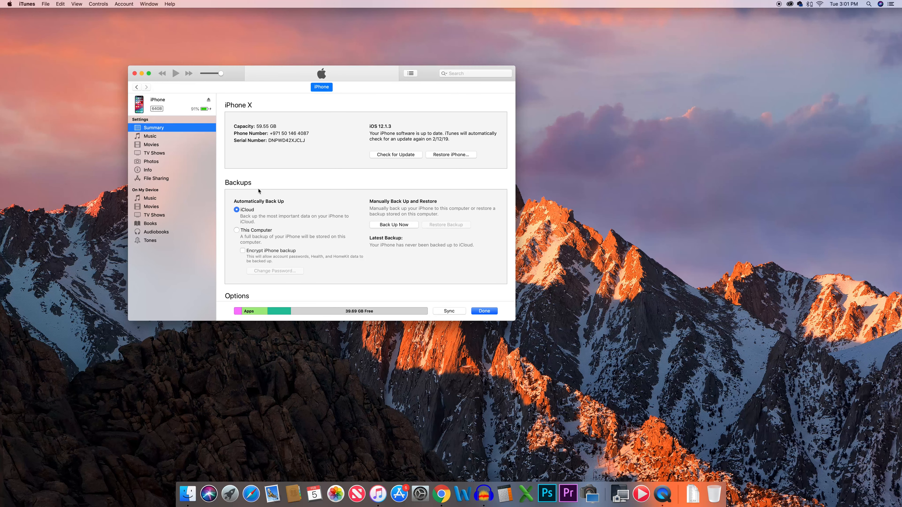
{"action": "mouse_move", "coordinate": [285, 223]}
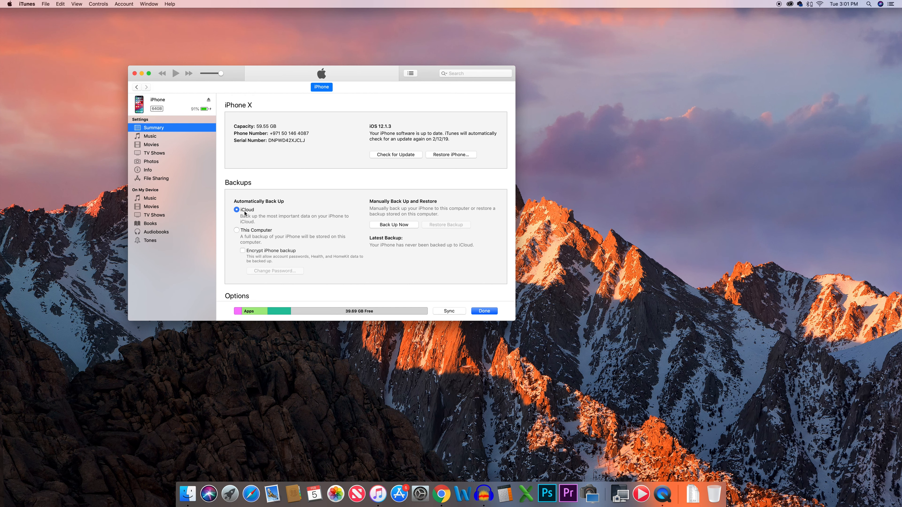
{"action": "mouse_move", "coordinate": [333, 257]}
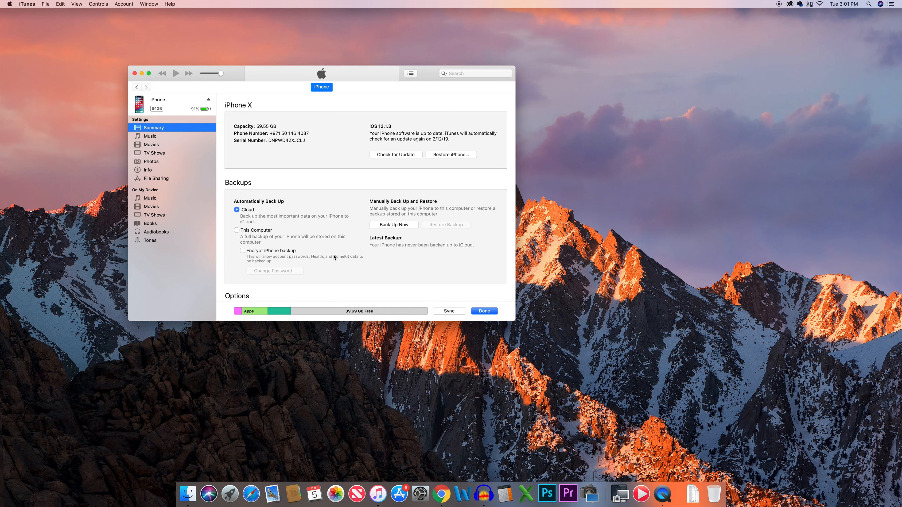
{"action": "mouse_move", "coordinate": [303, 254]}
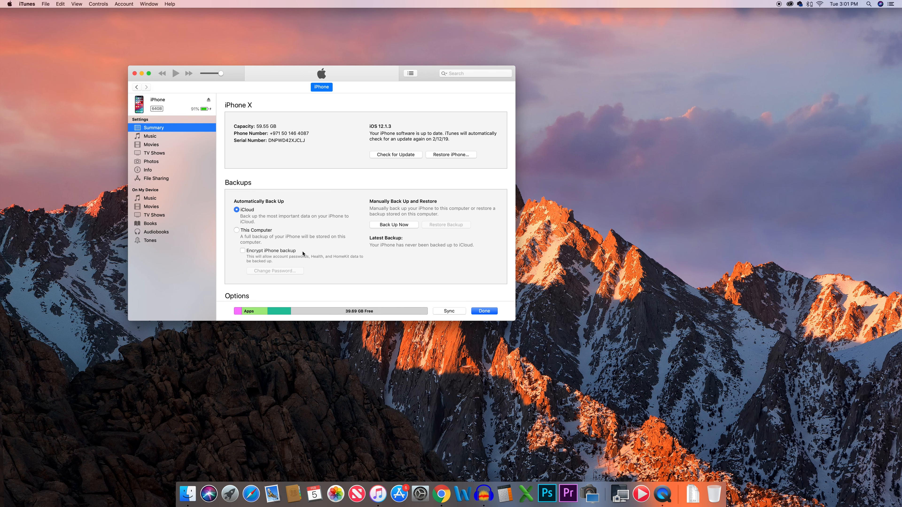
Set Backups to This Computer and cancel the encryption password, leaving backups unencrypted
{"action": "left_click", "coordinate": [236, 230]}
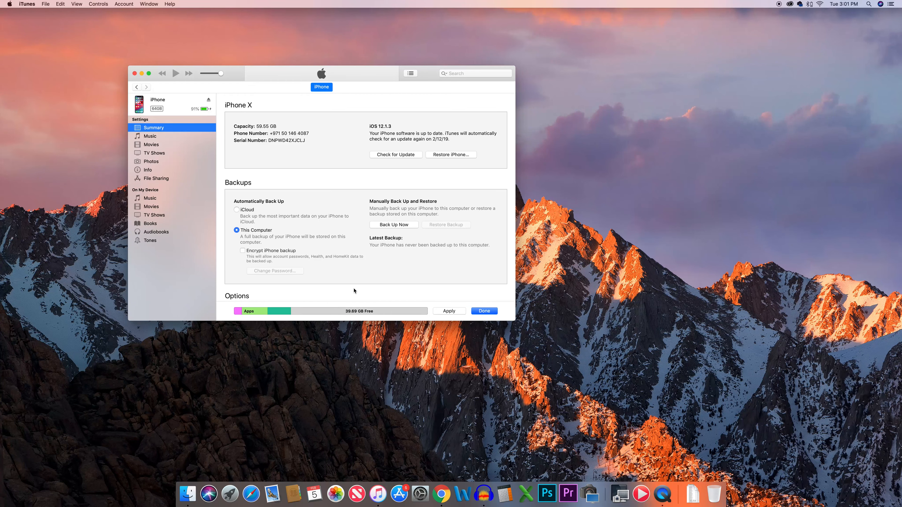
{"action": "mouse_move", "coordinate": [243, 254]}
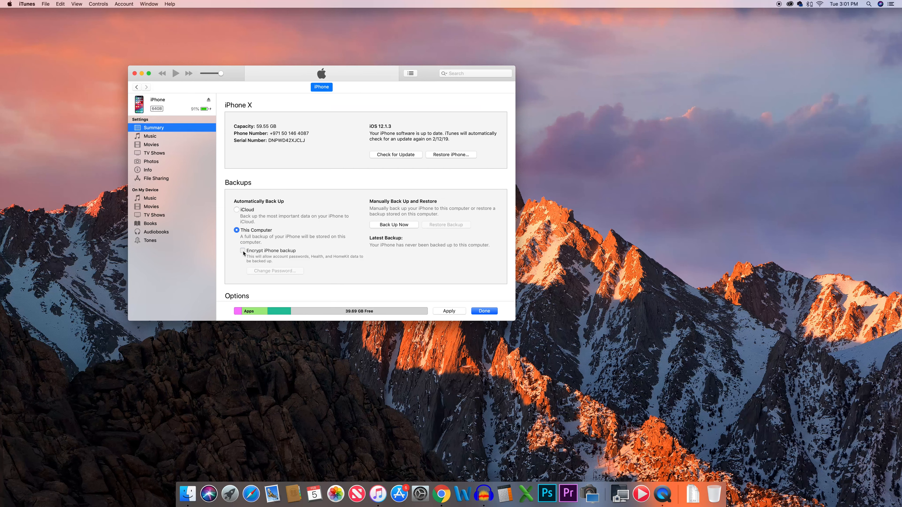
{"action": "left_click", "coordinate": [243, 251]}
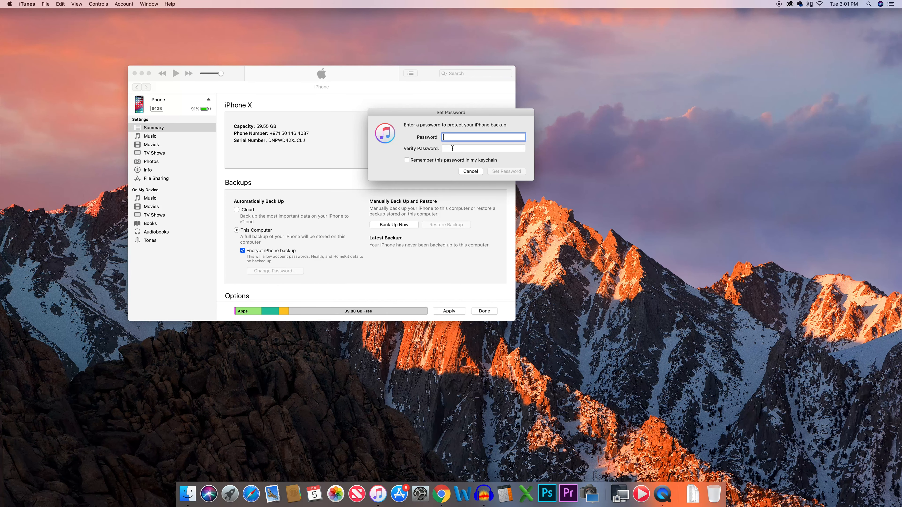
{"action": "left_click", "coordinate": [469, 171]}
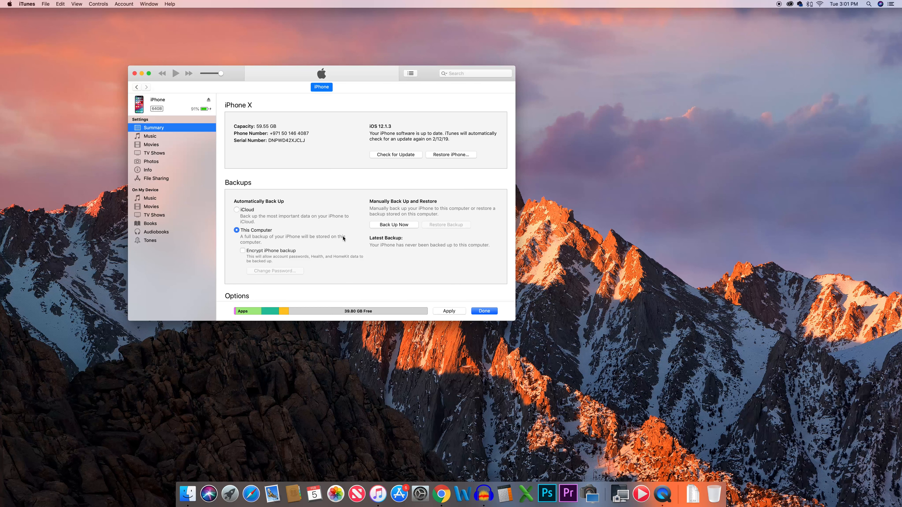
{"action": "mouse_move", "coordinate": [400, 226]}
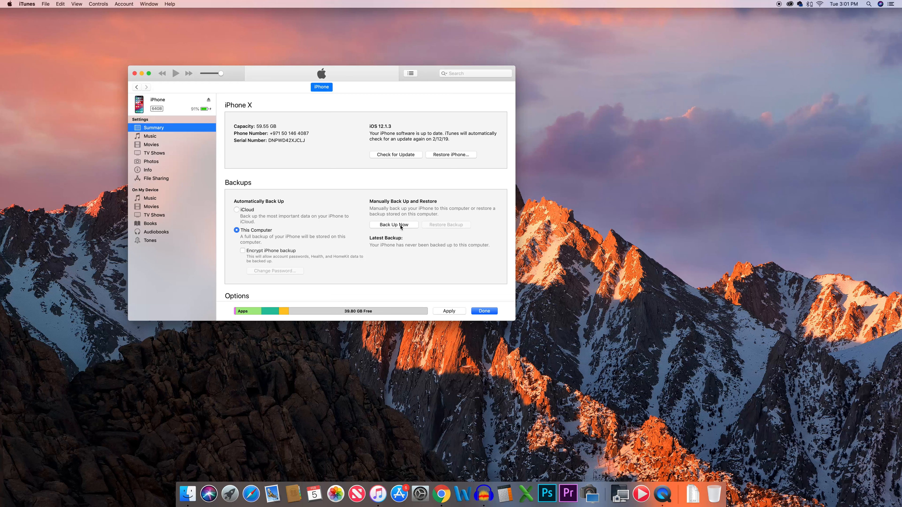